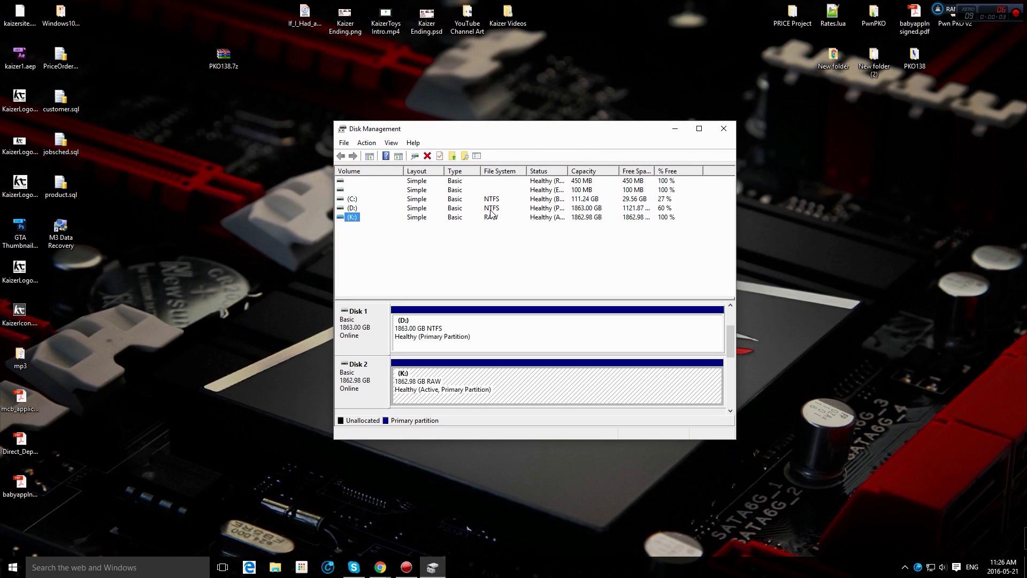
# - Select the K: drive showing the RAW file system
pyautogui.click(506, 248)
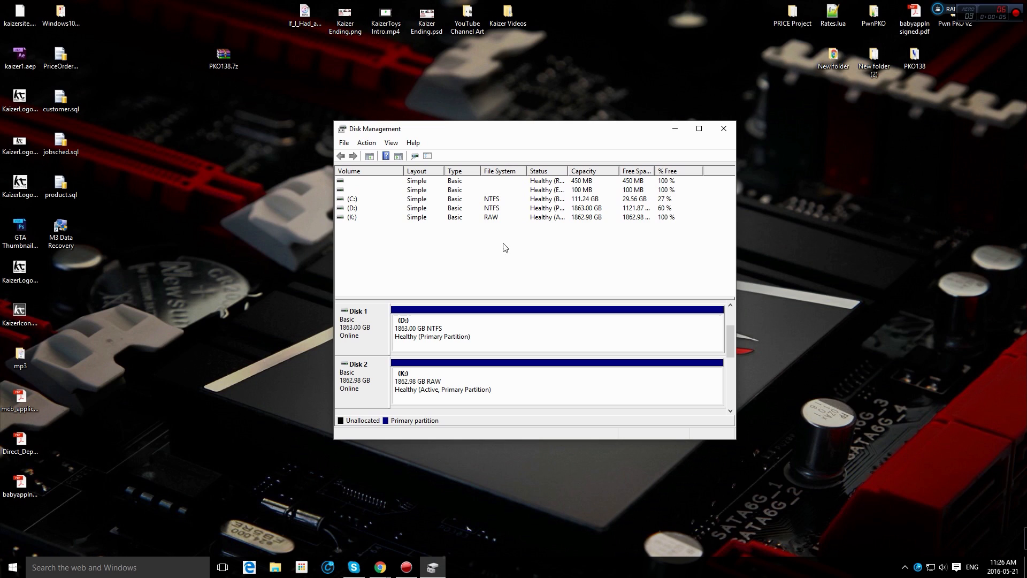
pyautogui.moveTo(494, 222)
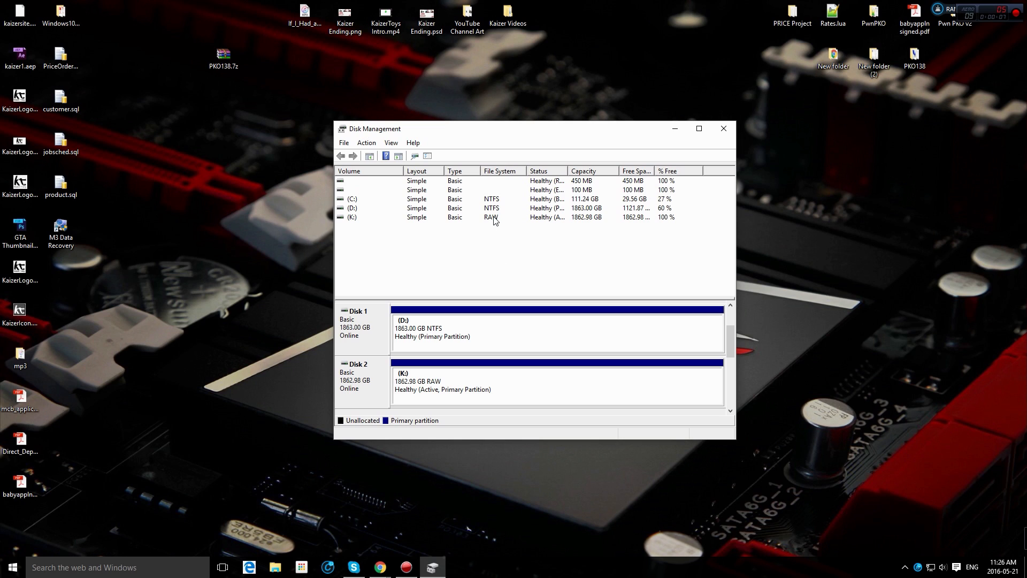
pyautogui.moveTo(426, 221)
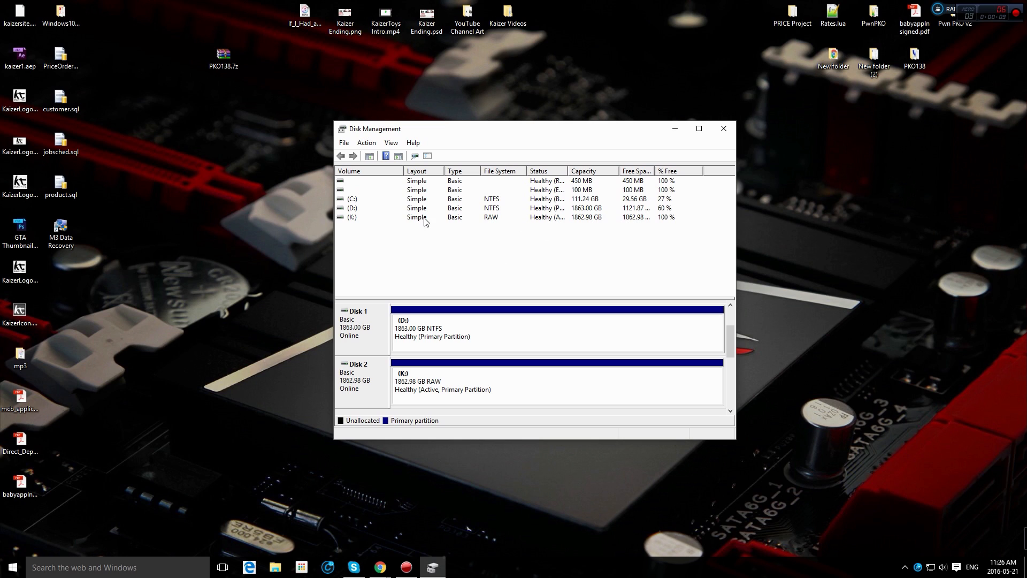
pyautogui.click(352, 217)
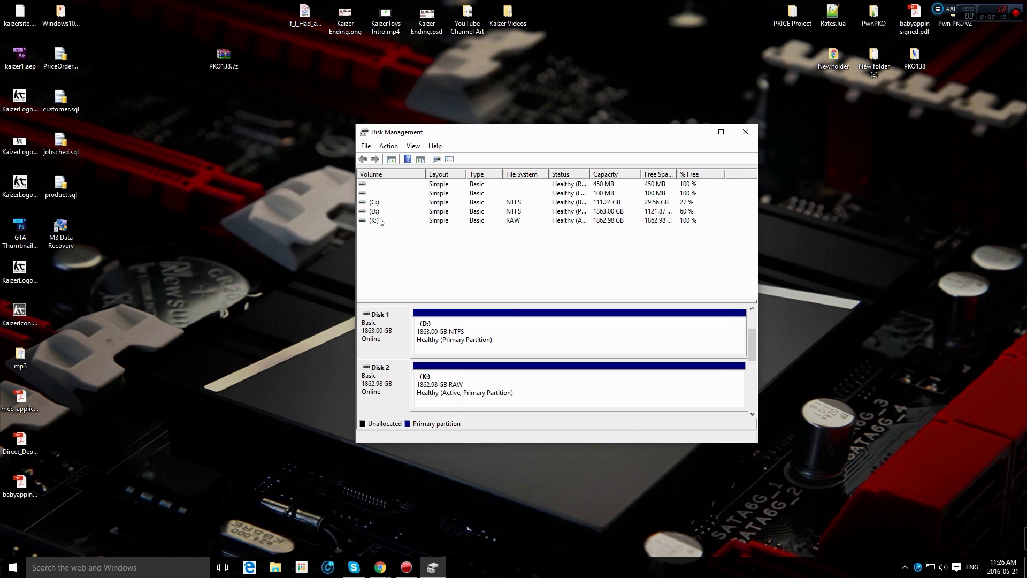
pyautogui.click(373, 221)
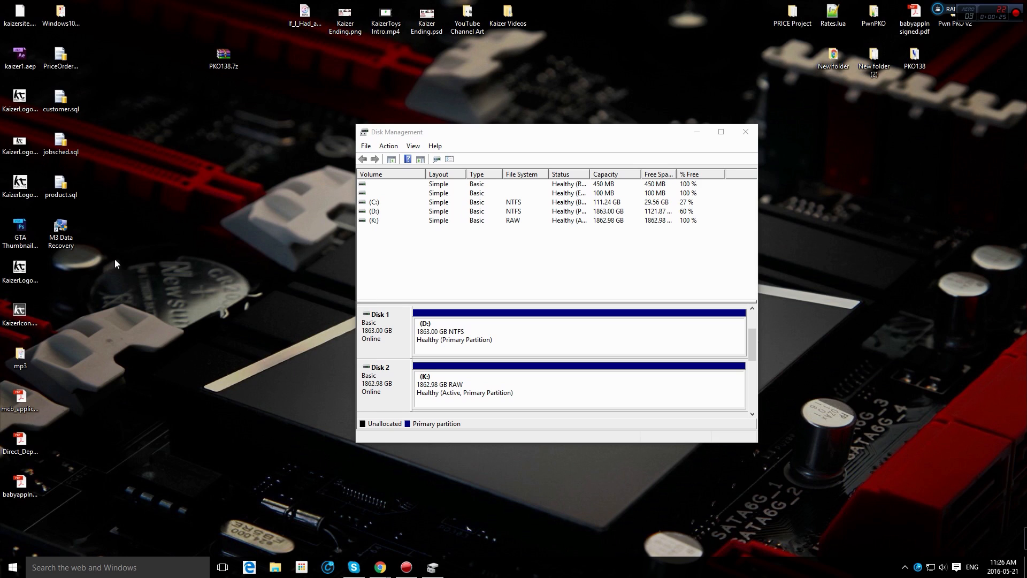
# - Launch M3 Data Recovery from its desktop shortcut and approve the UAC prompt
pyautogui.click(60, 233)
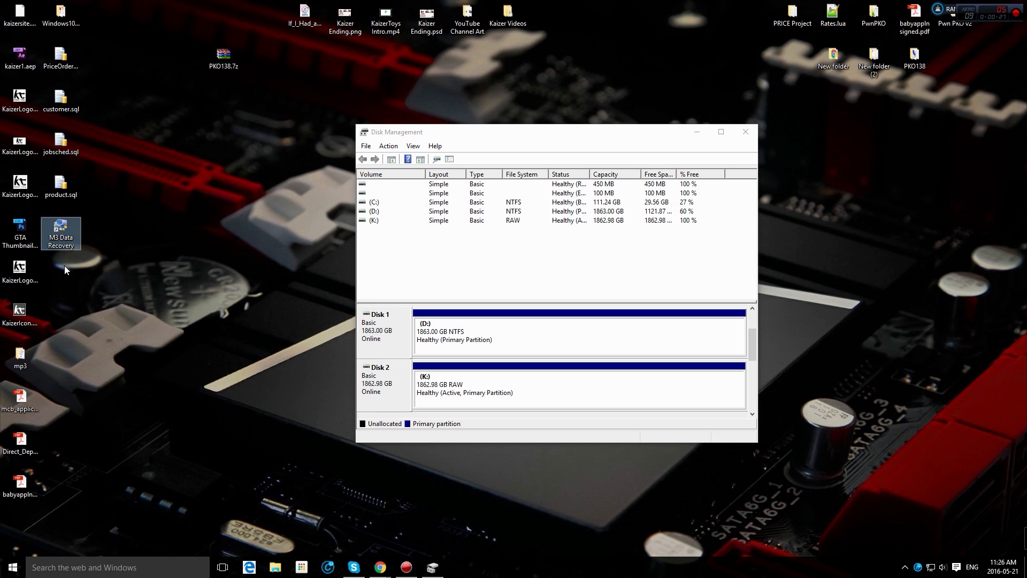
pyautogui.moveTo(63, 244)
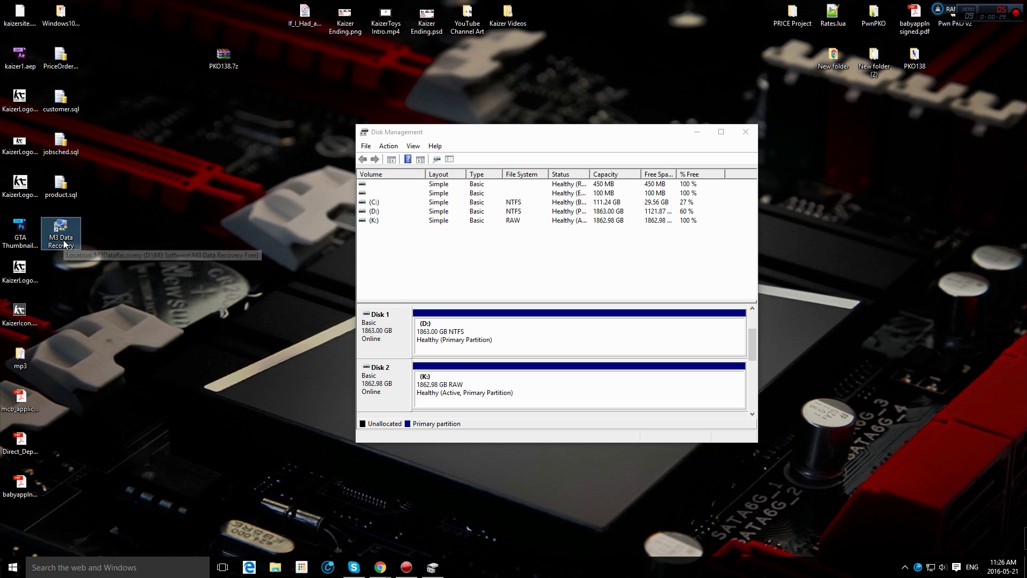
pyautogui.moveTo(64, 244)
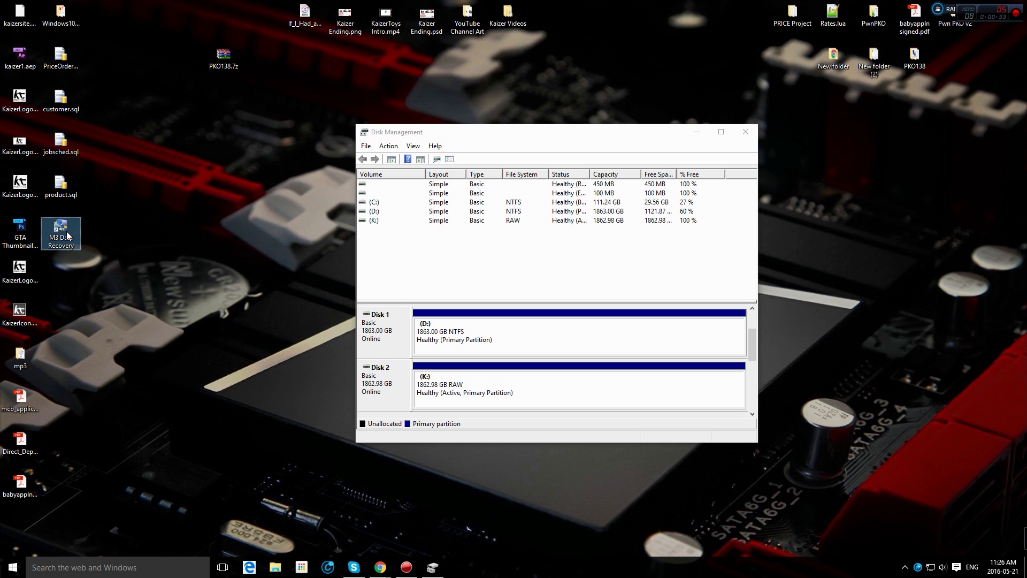
pyautogui.doubleClick(60, 233)
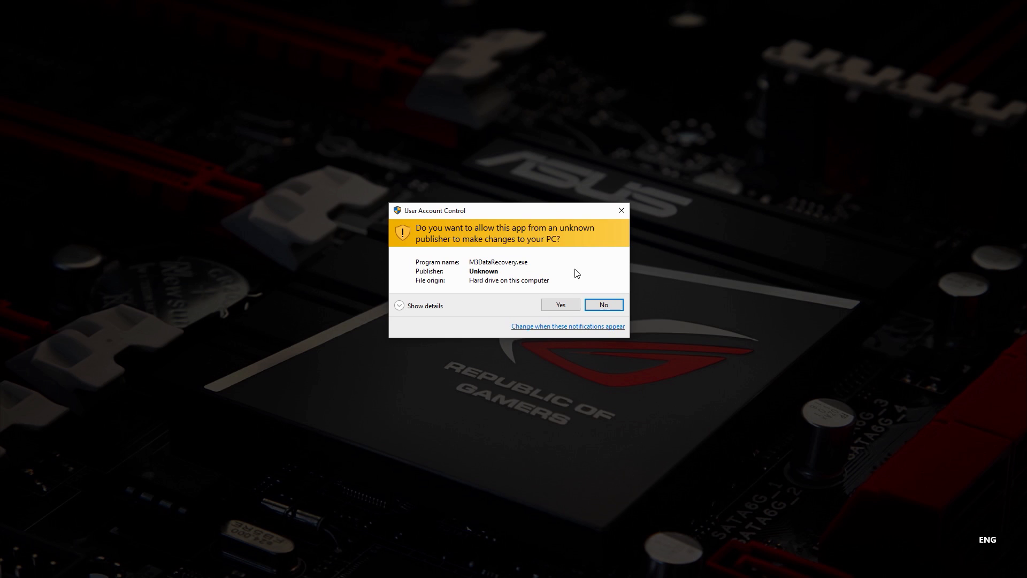
pyautogui.click(561, 304)
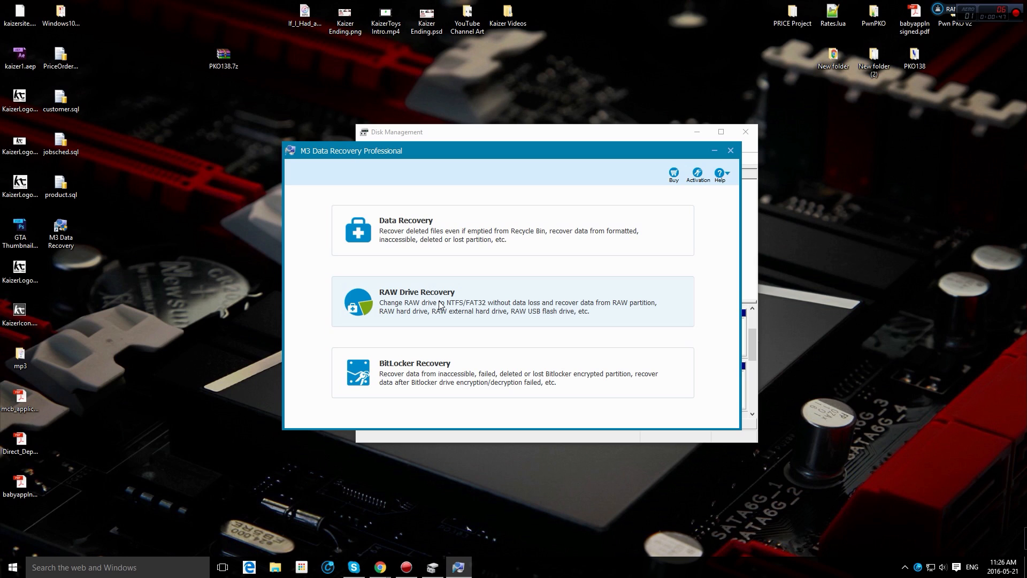
pyautogui.moveTo(442, 247)
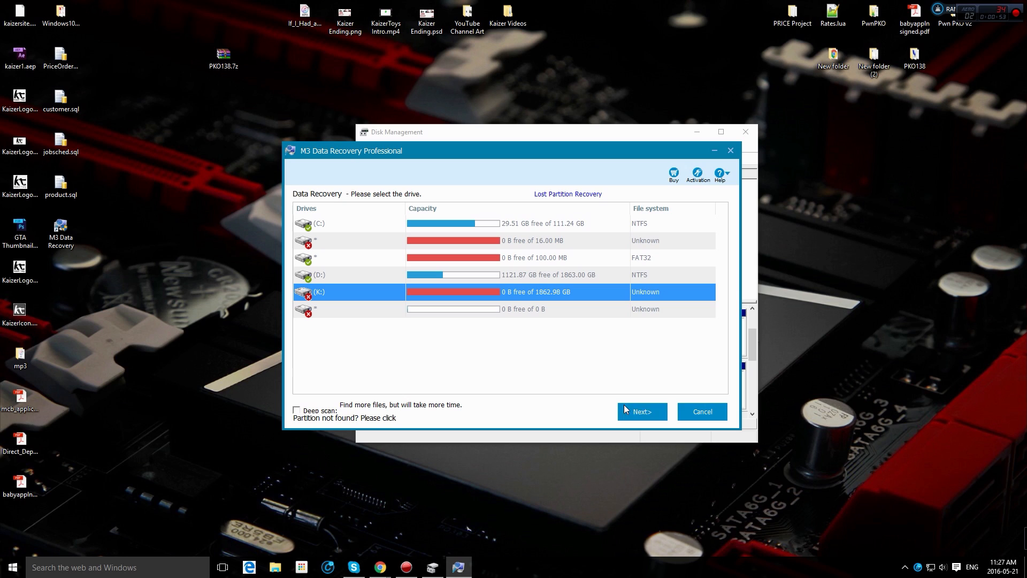
# - Scan the 1862.98 GB K: drive, which reports no data found
pyautogui.click(642, 411)
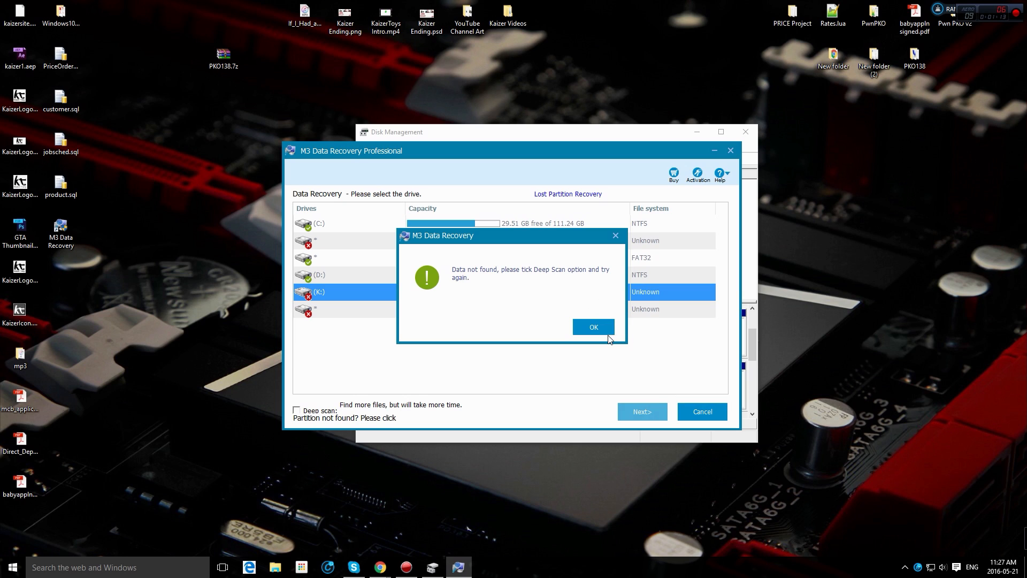
# - Dismiss the no-data-found warning so a Deep Scan of K: can run
pyautogui.click(593, 327)
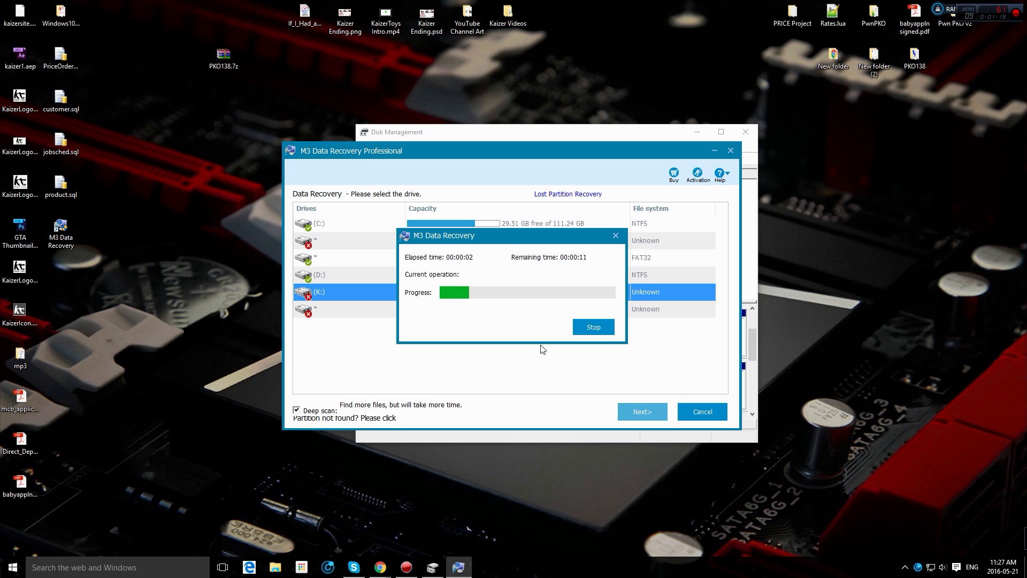
pyautogui.moveTo(510, 241)
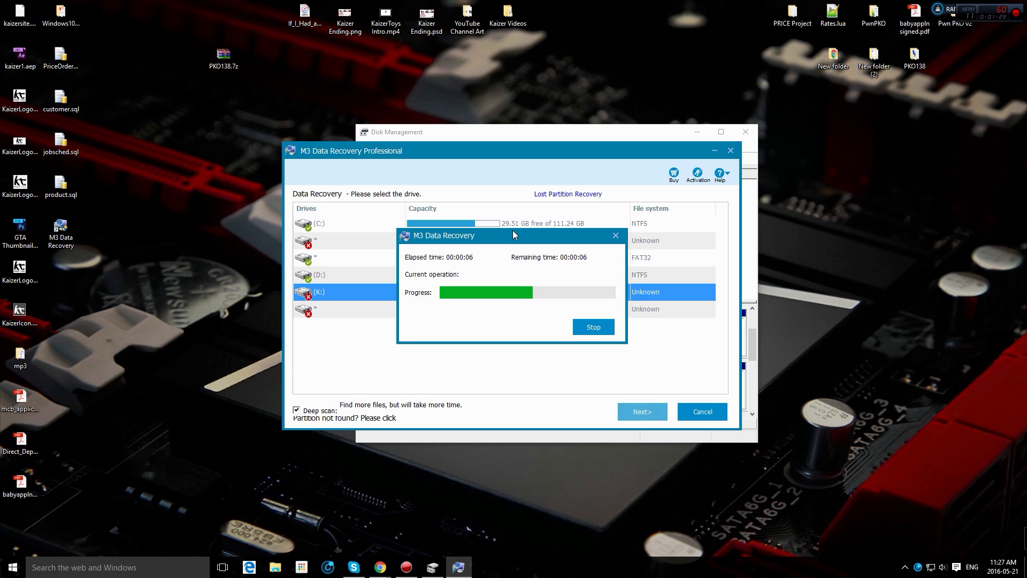
pyautogui.moveTo(540, 218)
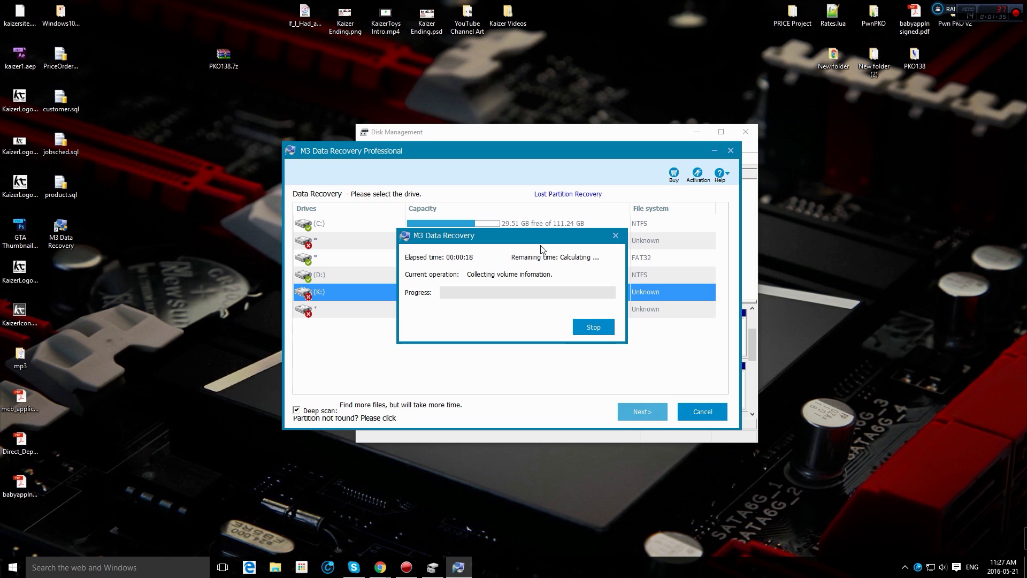
pyautogui.moveTo(523, 319)
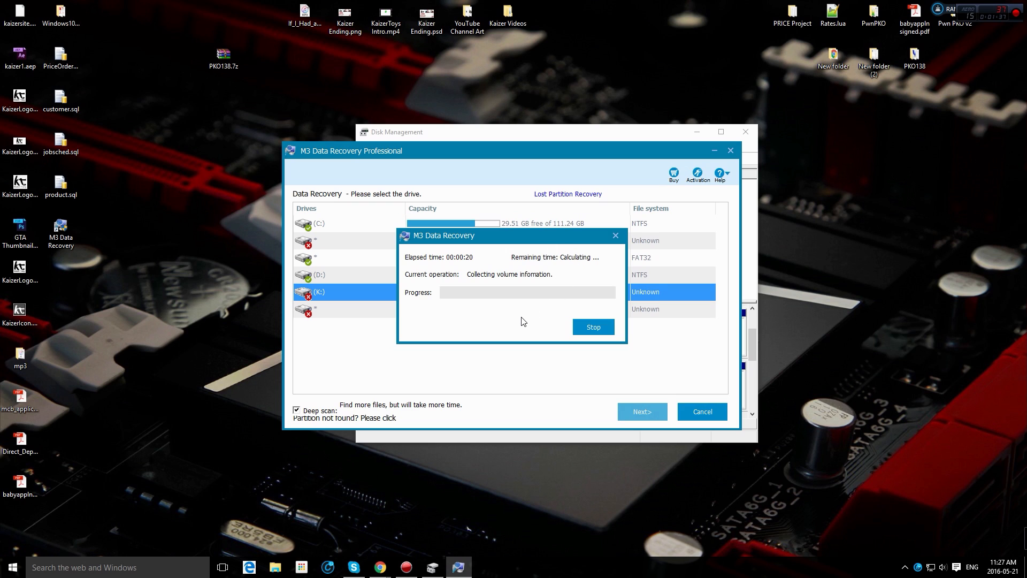
pyautogui.moveTo(514, 364)
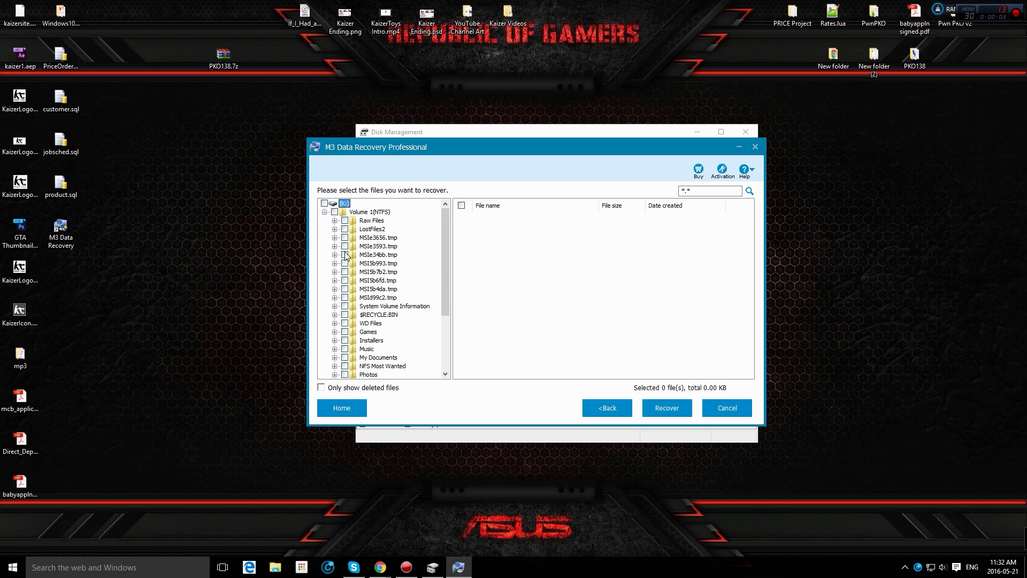
# - Select the scanned NTFS volume and tick the Installers and Music folders for recovery
pyautogui.click(370, 212)
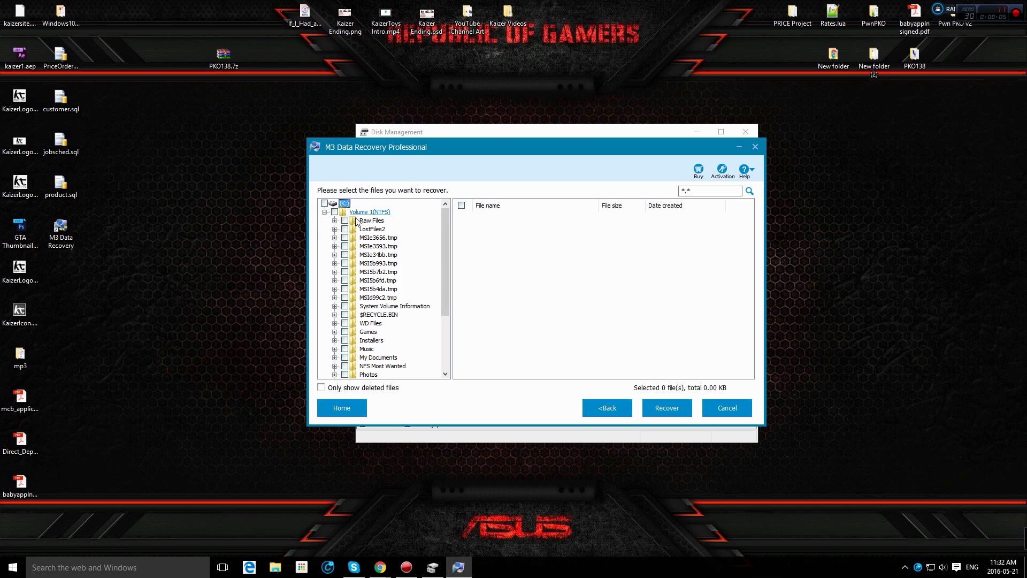
pyautogui.scroll(-3)
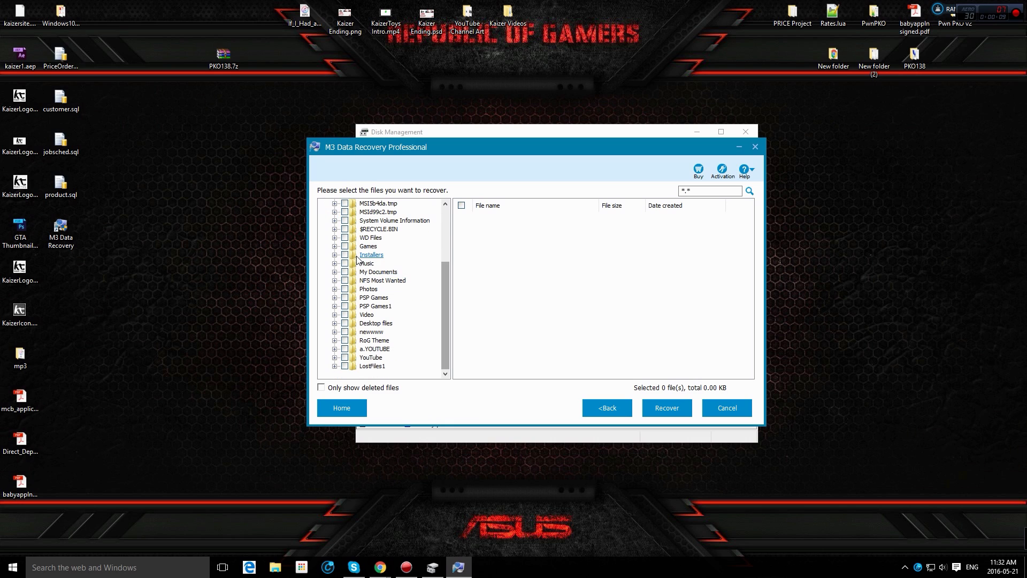
pyautogui.click(346, 264)
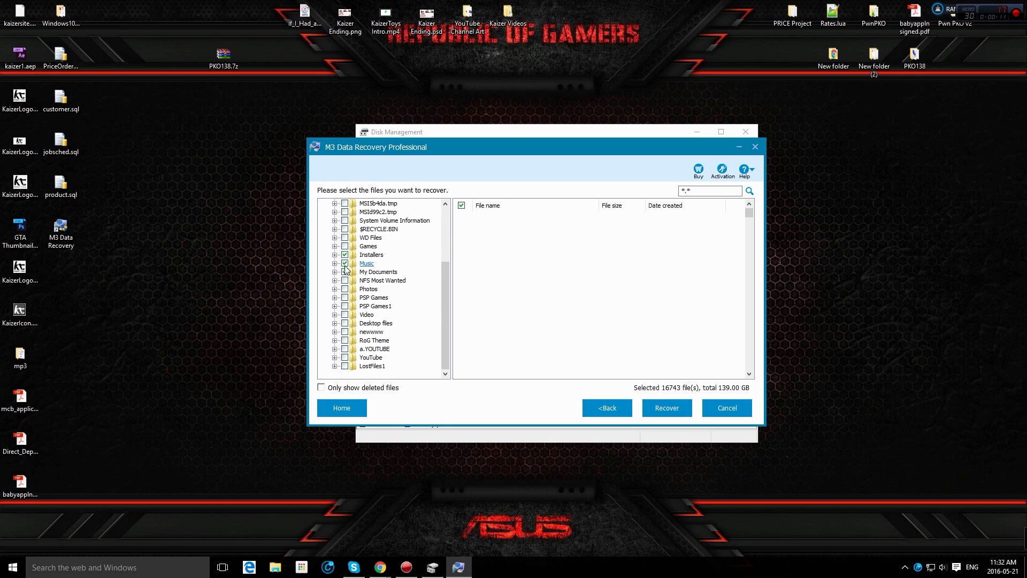
pyautogui.click(346, 298)
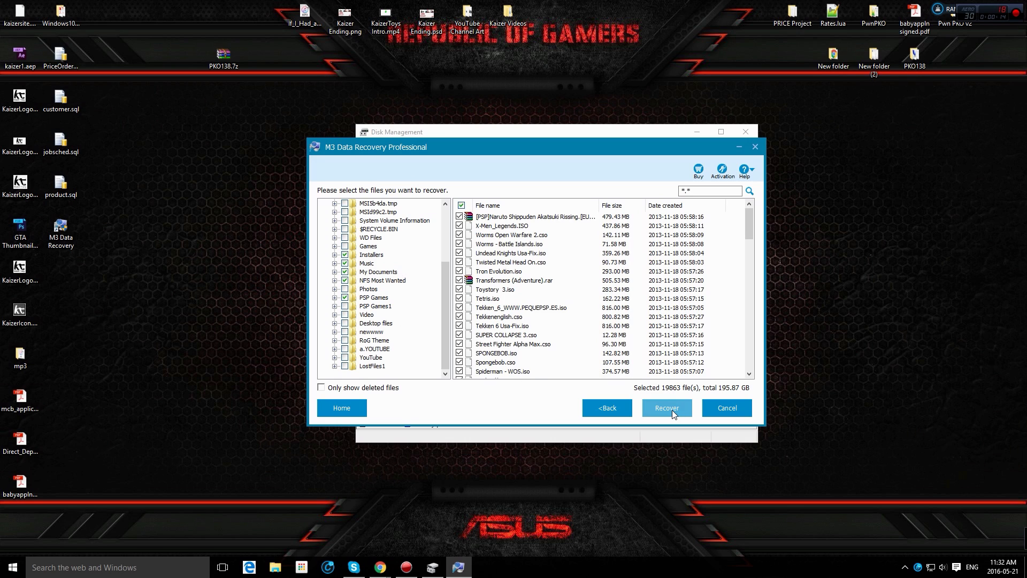
# - Recover the checked files into a new Desktop folder named 'YouTube Recovery'
pyautogui.click(667, 407)
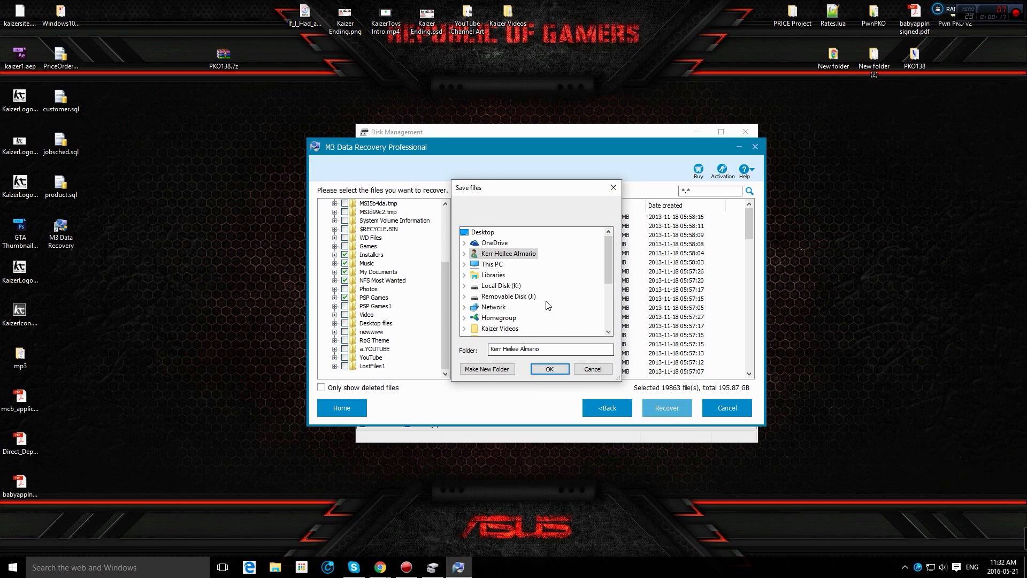
pyautogui.moveTo(496, 265)
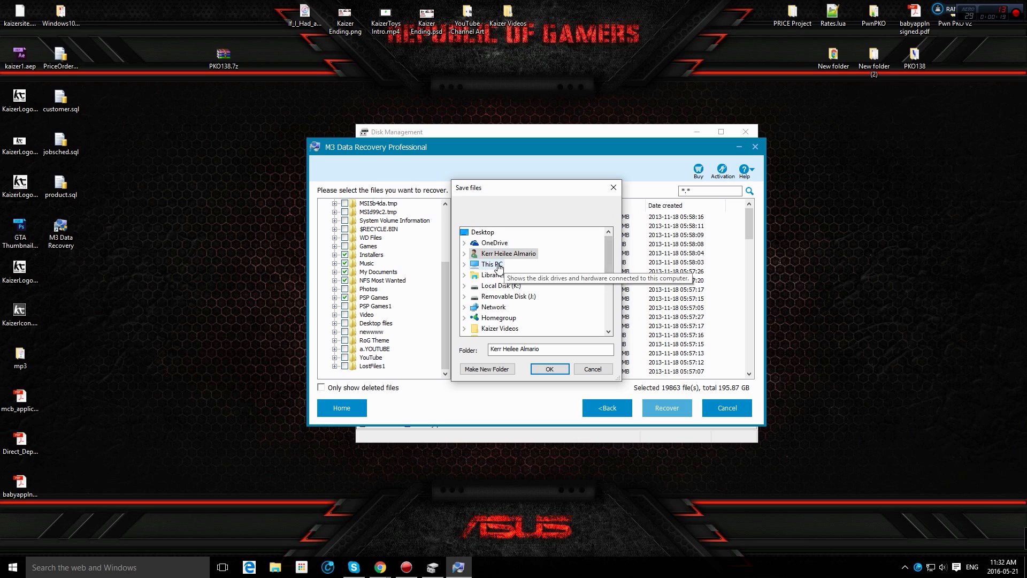
pyautogui.click(479, 231)
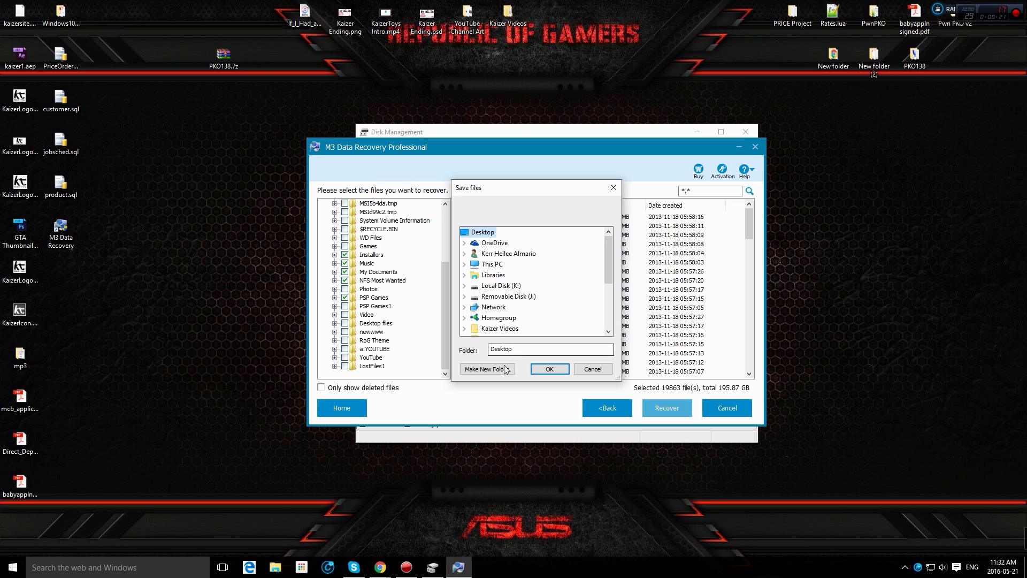
pyautogui.click(487, 370)
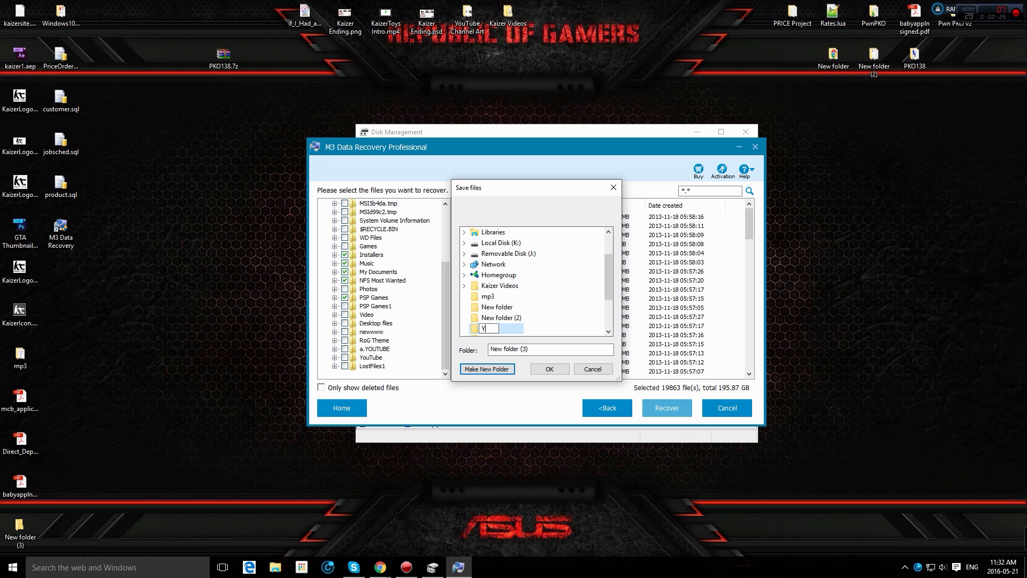
pyautogui.write('YouTube Recovery')
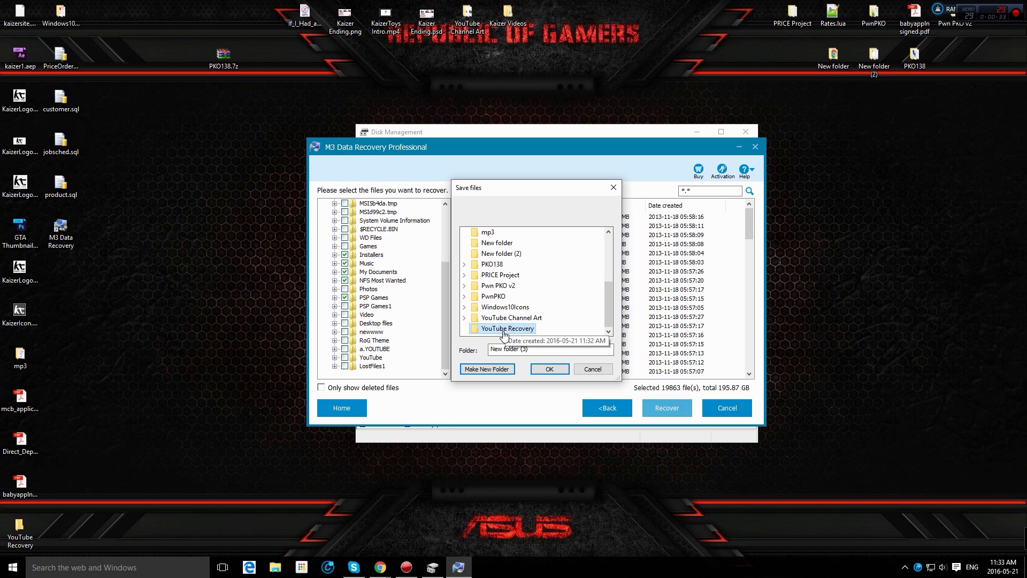
pyautogui.click(550, 369)
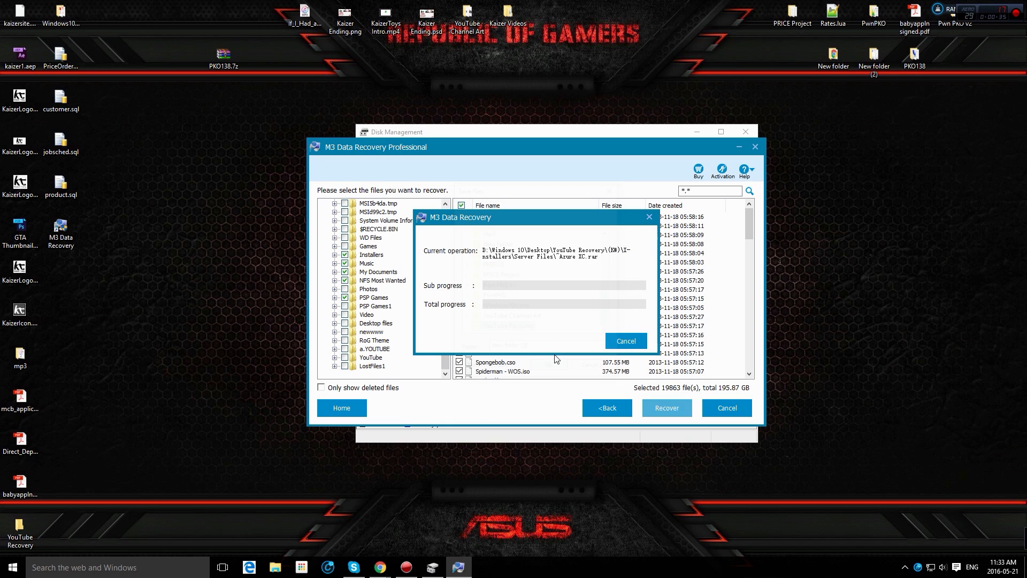